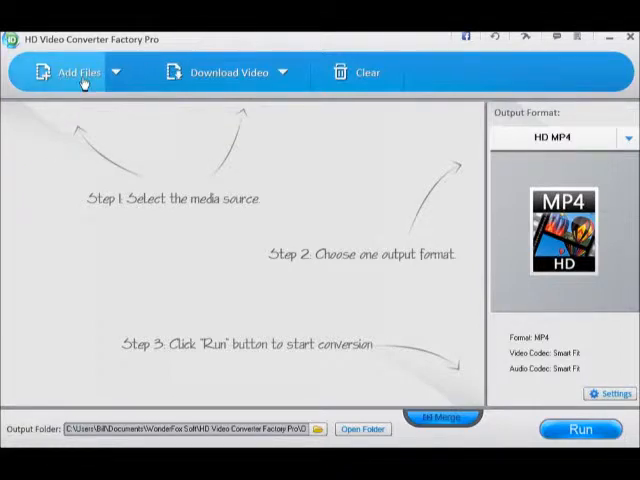
mouse_move(135, 225)
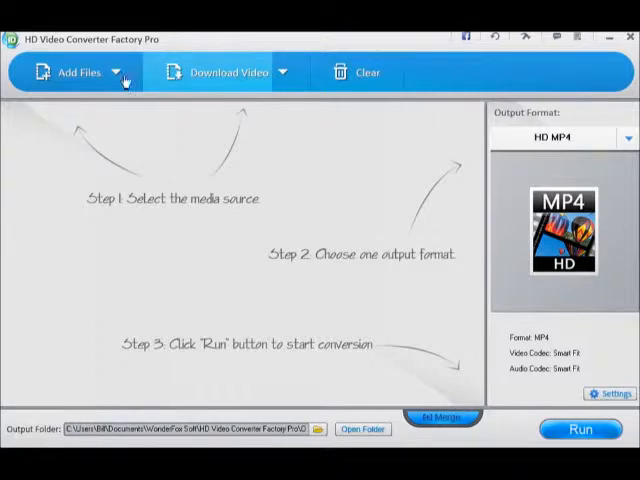
Step: Browse My Videos in the Add Files dialog and pick Patuxent River Appreciation Day Parade
left_click(72, 72)
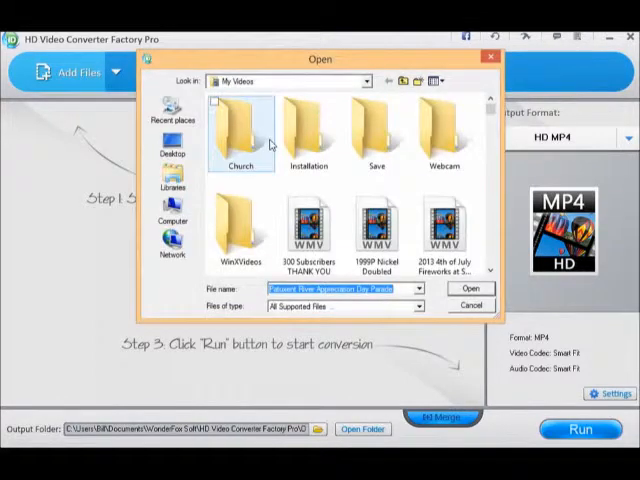
left_click(375, 235)
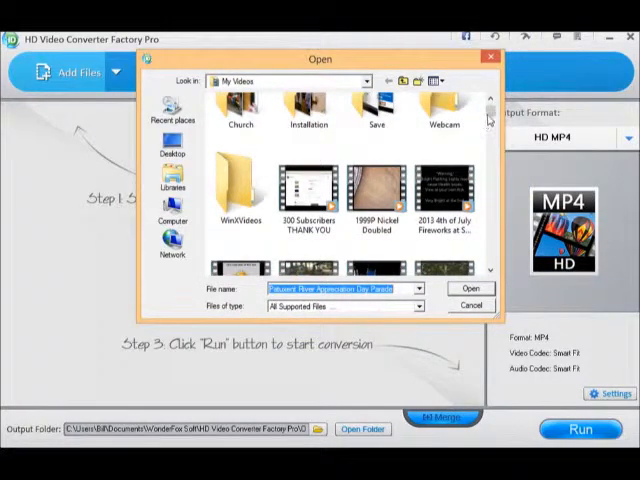
scroll("down", 3)
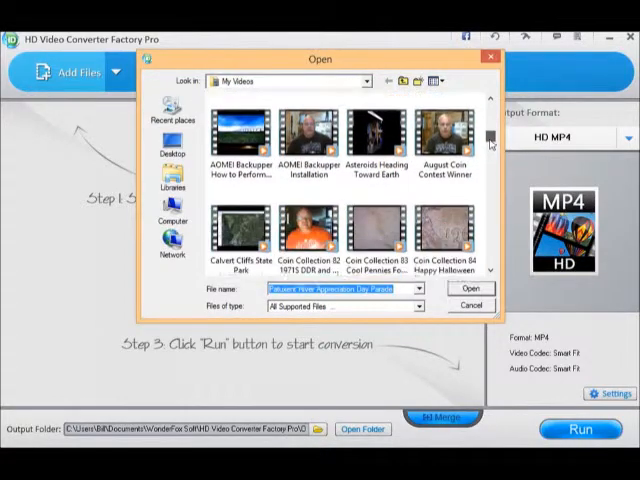
scroll("down", 3)
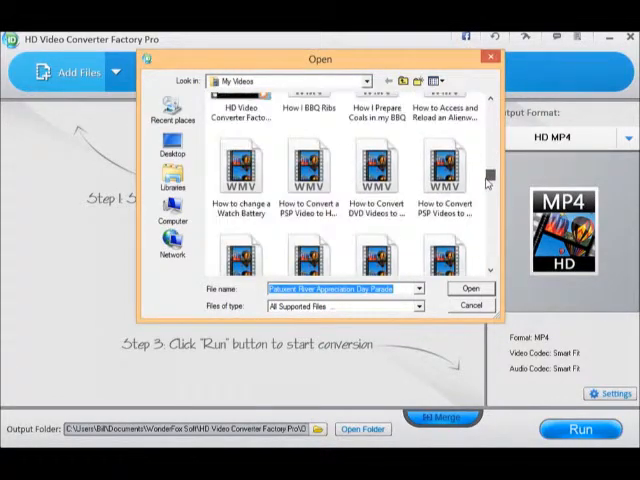
scroll("down", 3)
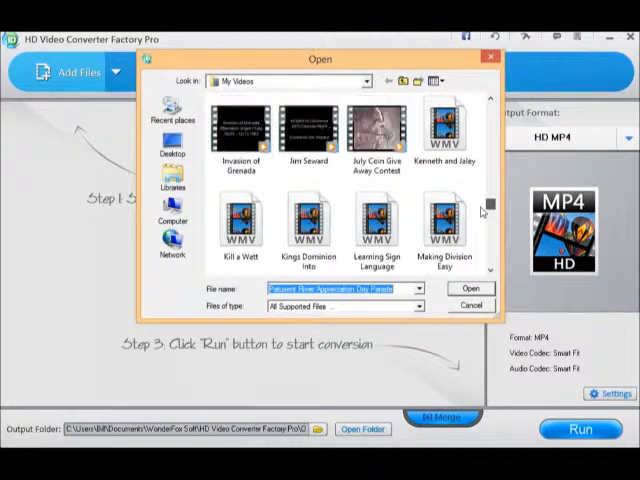
scroll("down", 3)
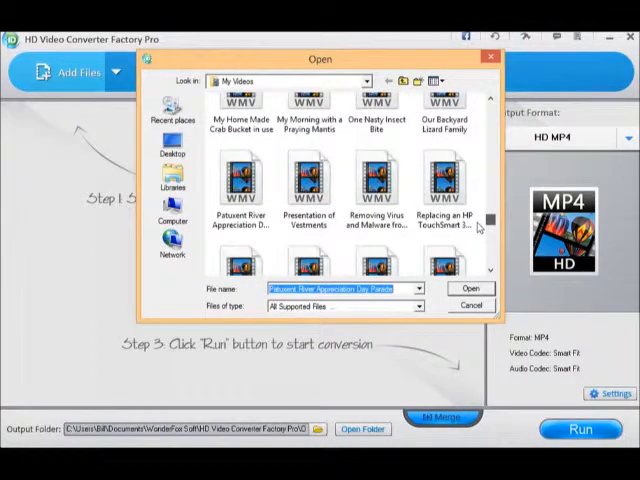
left_click(240, 185)
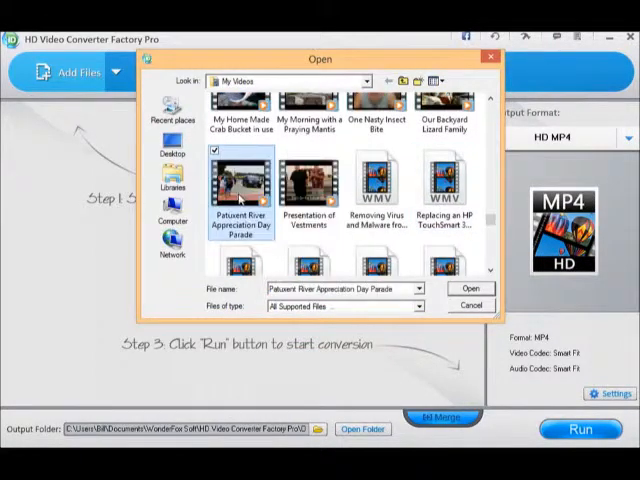
Step: Load the selected parade WMV into the conversion task list
left_click(468, 289)
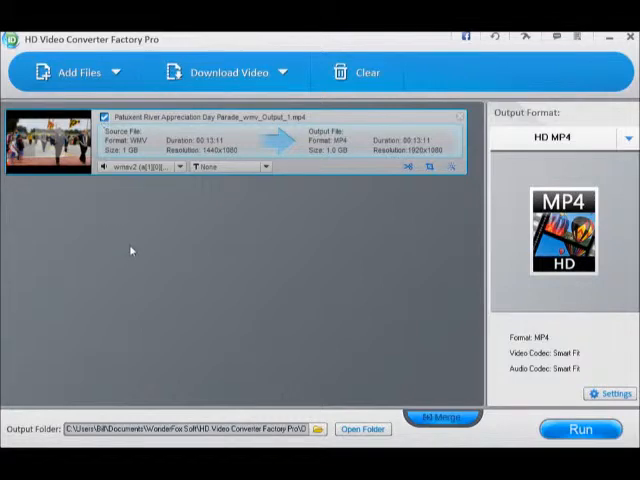
mouse_move(278, 150)
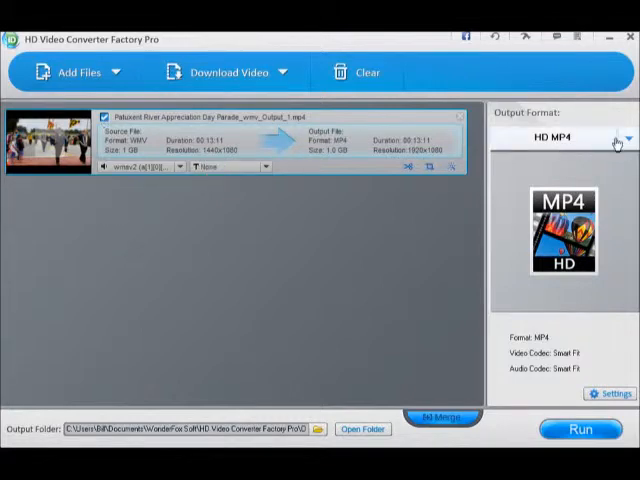
Step: Browse the Custom, Video and HD format categories, then choose HD MP4 as output
left_click(617, 138)
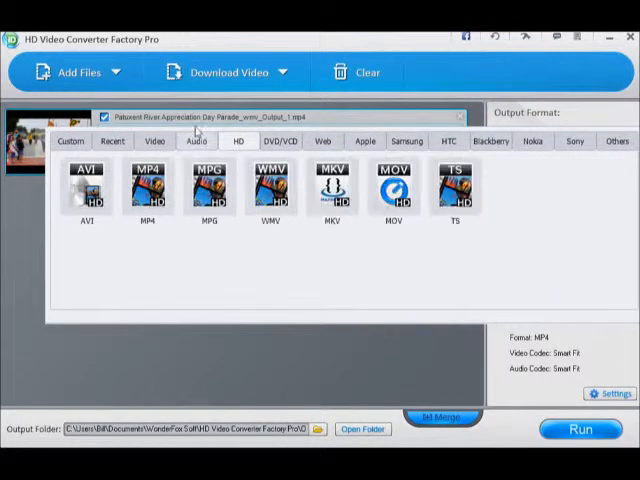
left_click(70, 140)
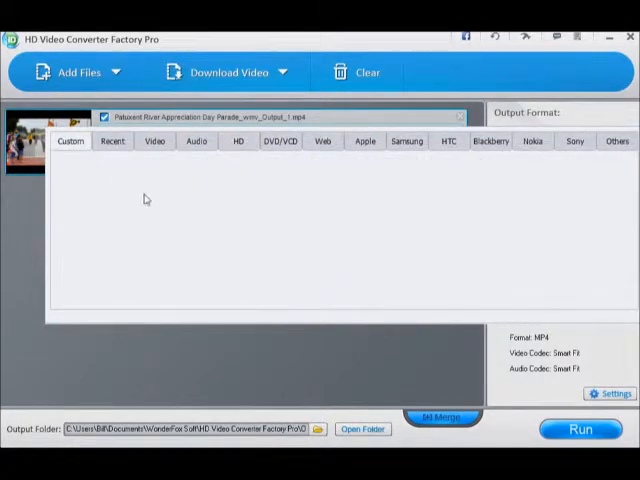
mouse_move(170, 143)
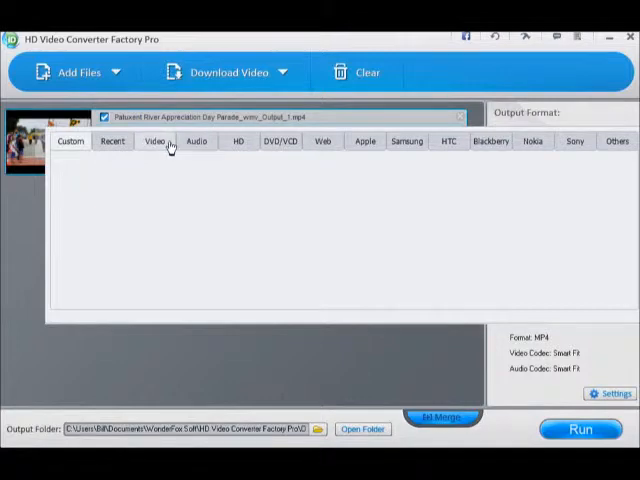
left_click(155, 140)
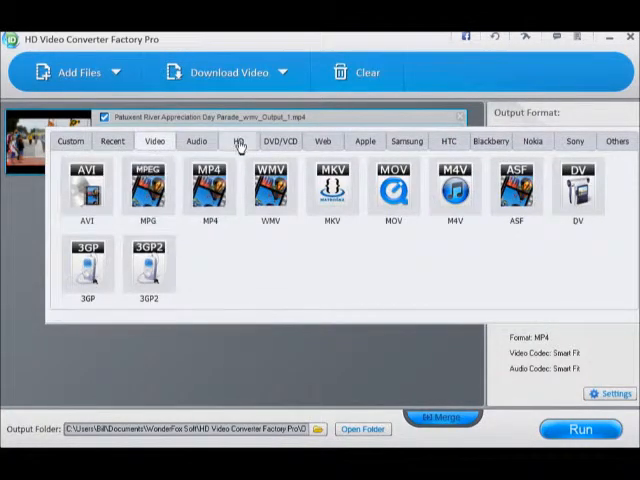
left_click(239, 141)
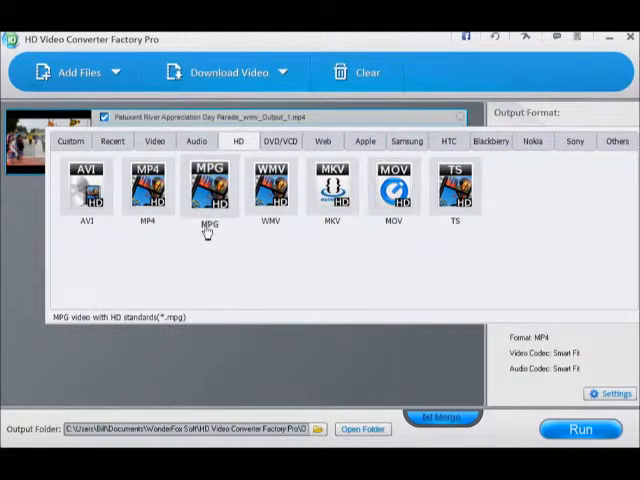
left_click(148, 187)
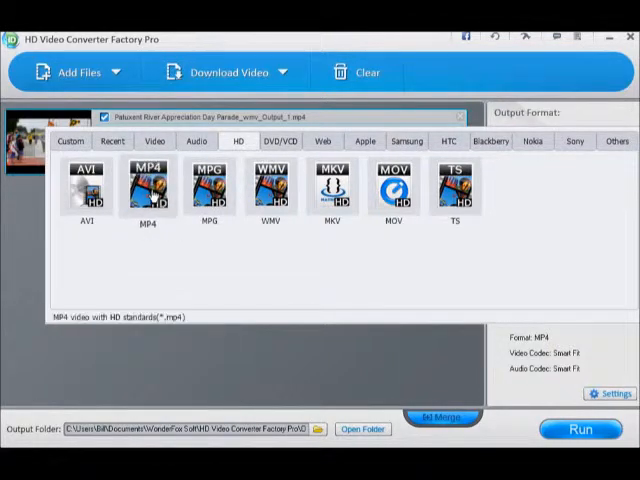
left_click(149, 190)
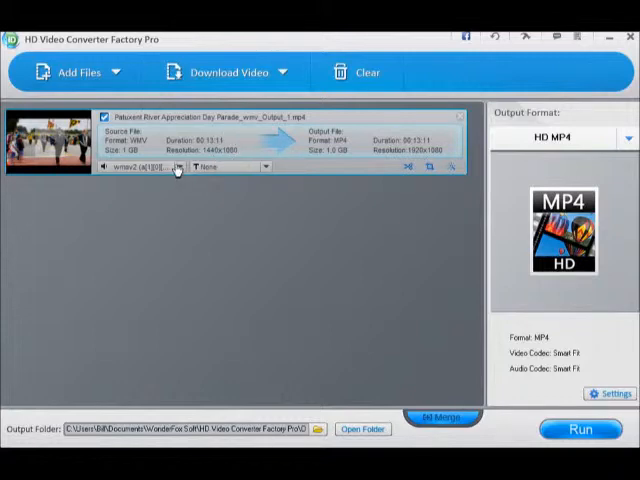
mouse_move(413, 158)
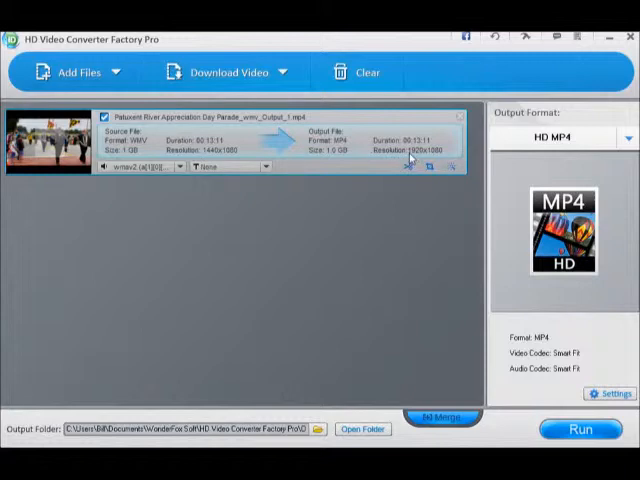
mouse_move(351, 206)
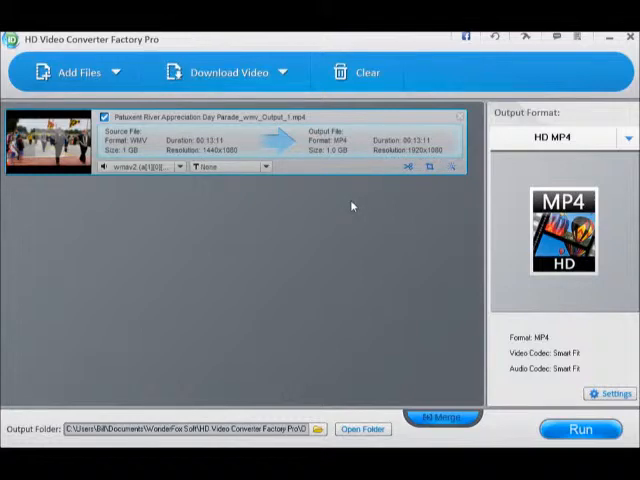
mouse_move(137, 158)
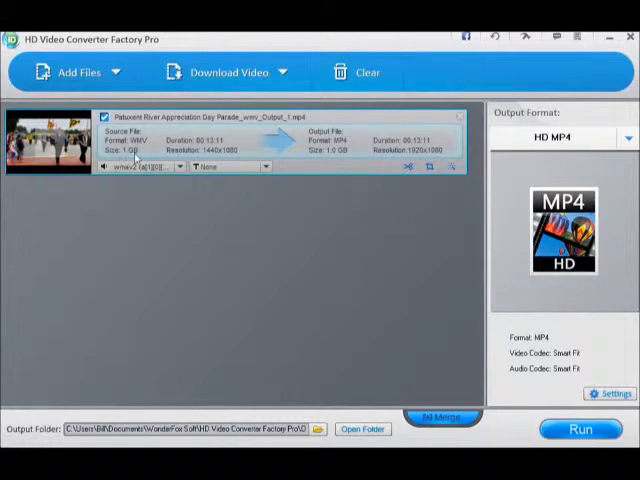
mouse_move(345, 143)
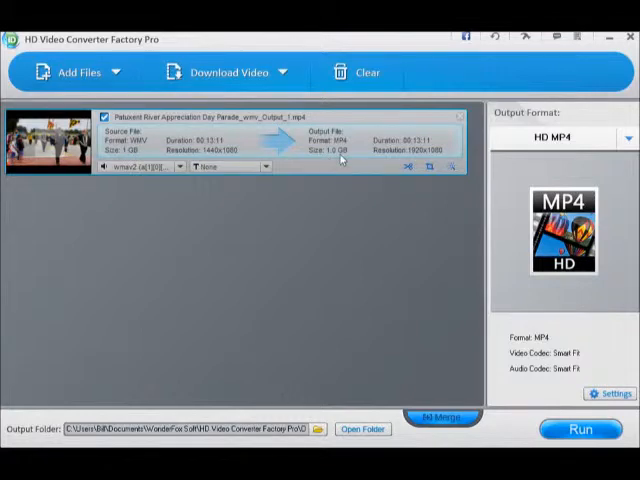
mouse_move(313, 212)
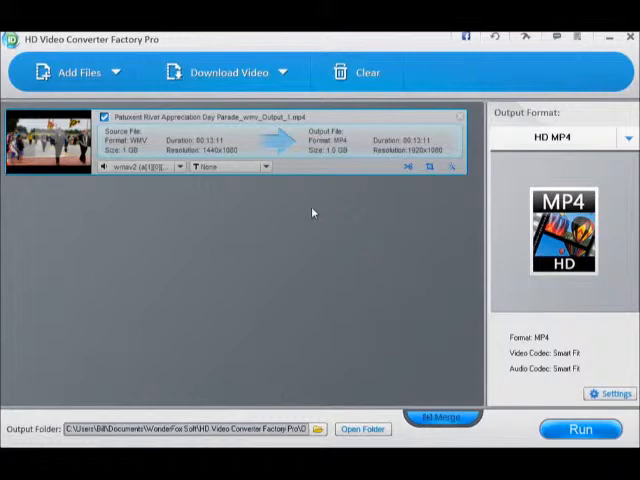
mouse_move(399, 152)
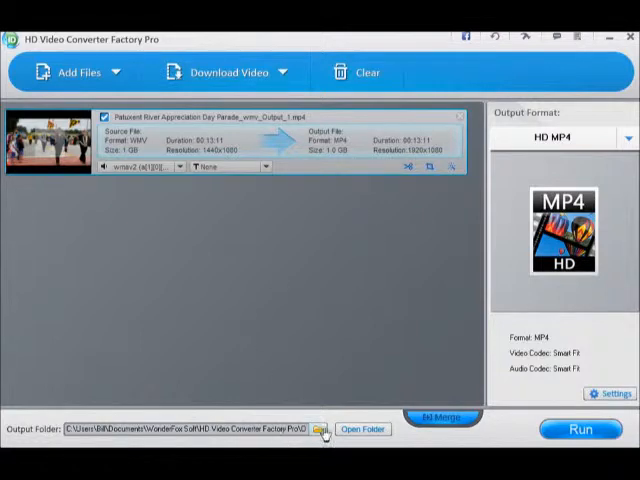
Step: Start converting the parade video to 1920x1080 HD MP4
left_click(580, 429)
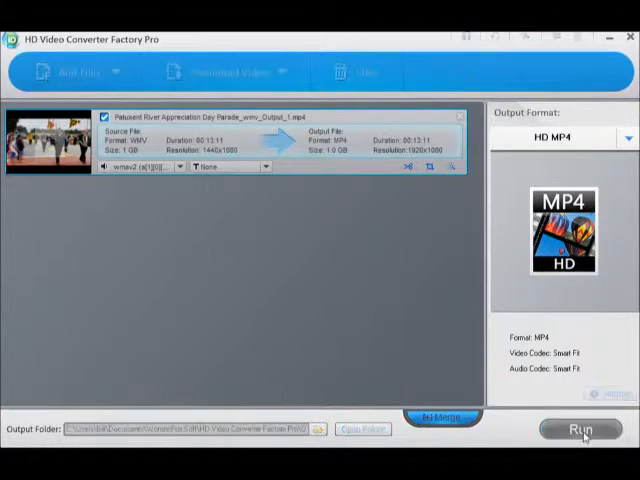
left_click(581, 430)
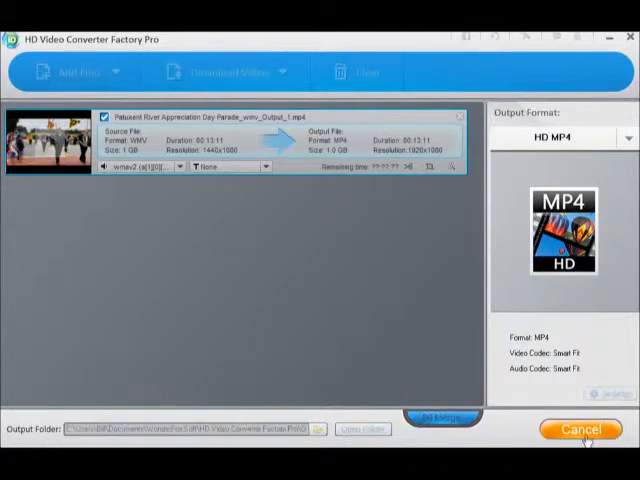
mouse_move(342, 300)
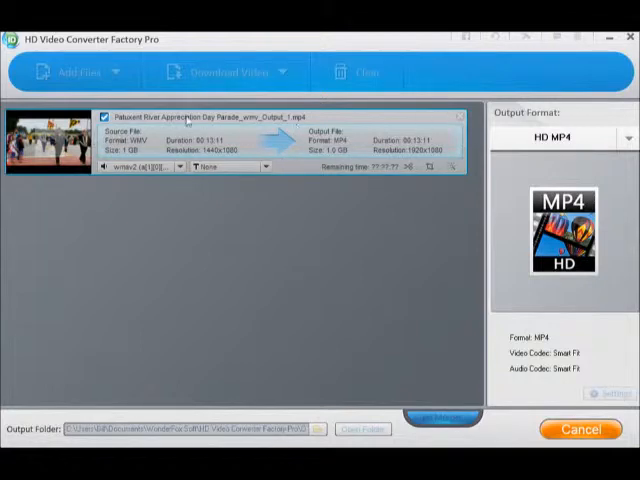
mouse_move(246, 153)
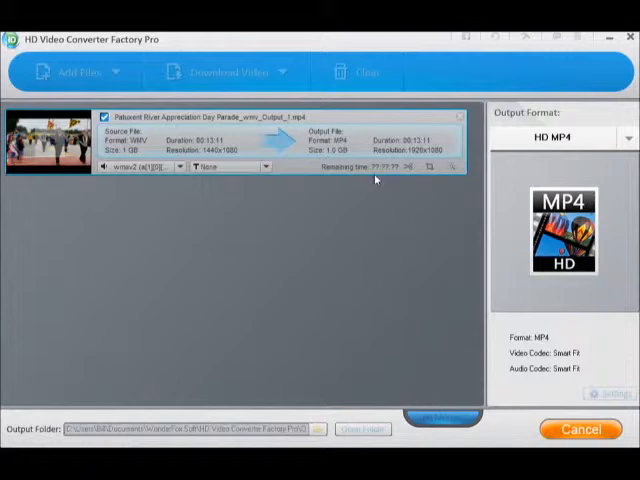
mouse_move(382, 178)
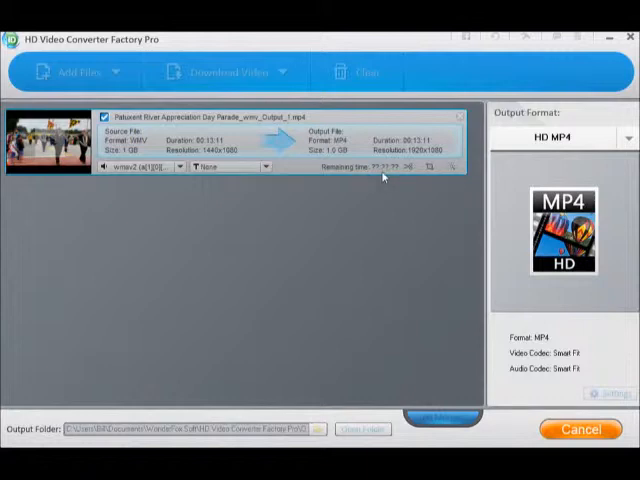
mouse_move(375, 188)
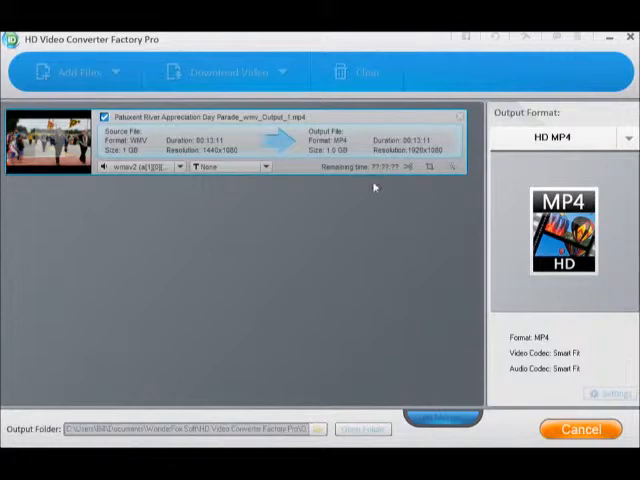
mouse_move(298, 188)
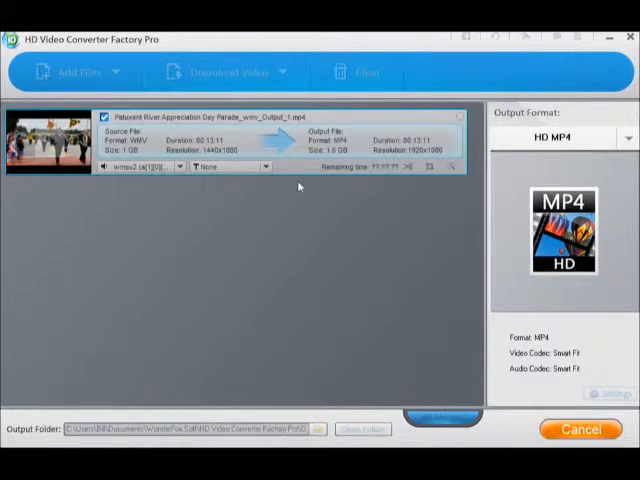
mouse_move(364, 217)
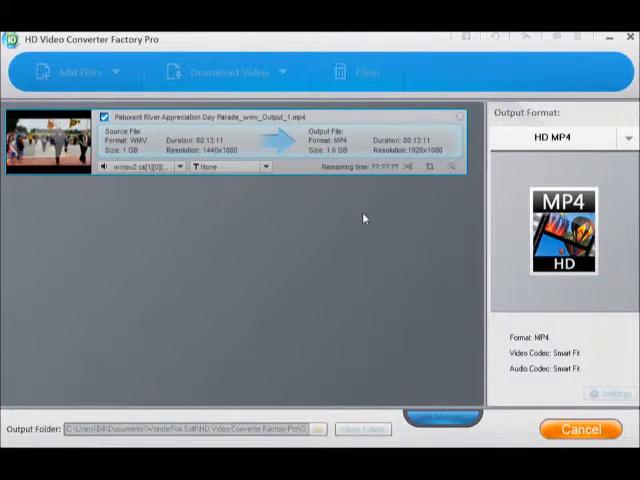
mouse_move(412, 323)
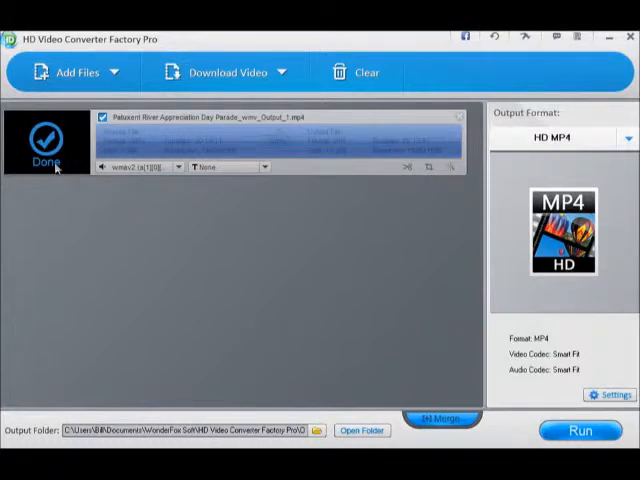
mouse_move(245, 300)
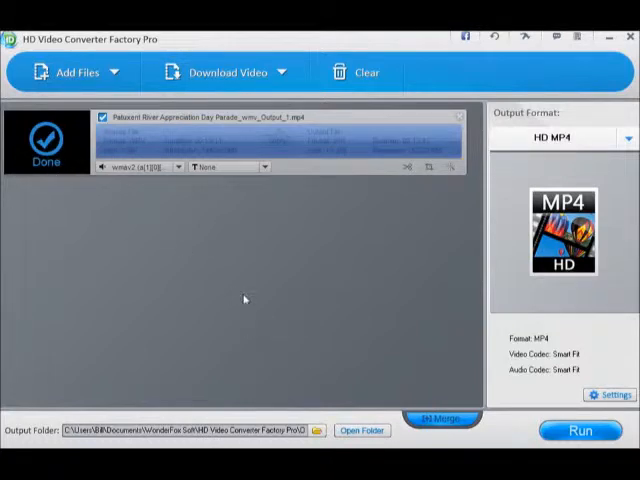
mouse_move(342, 307)
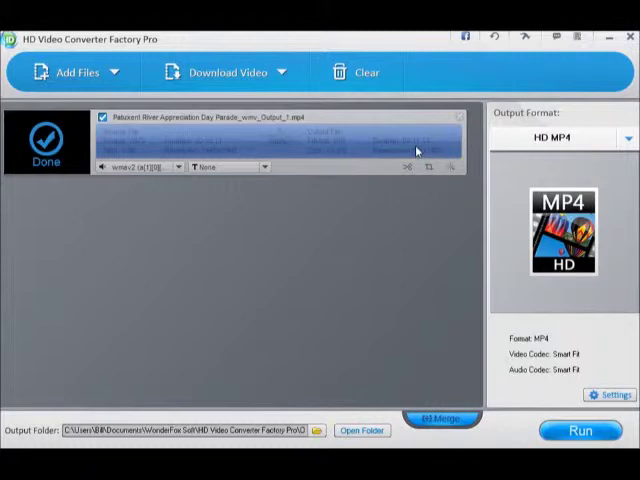
mouse_move(362, 183)
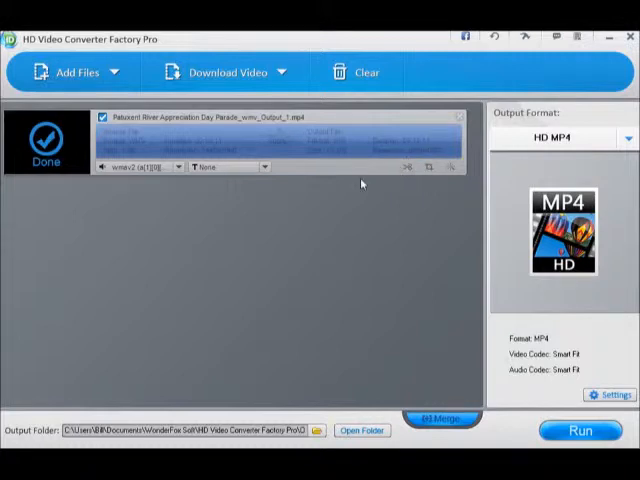
mouse_move(325, 160)
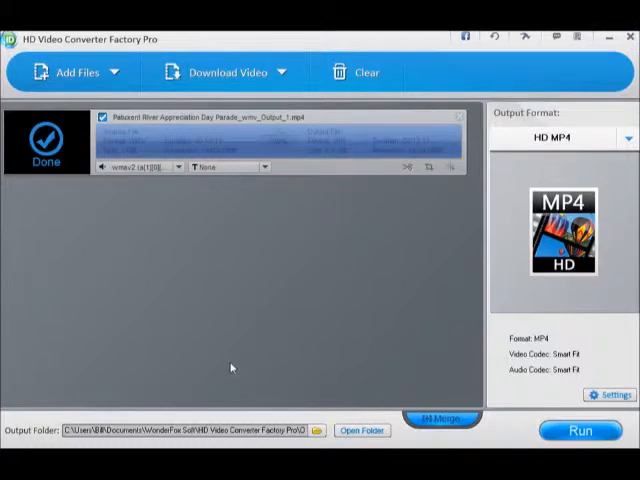
mouse_move(390, 390)
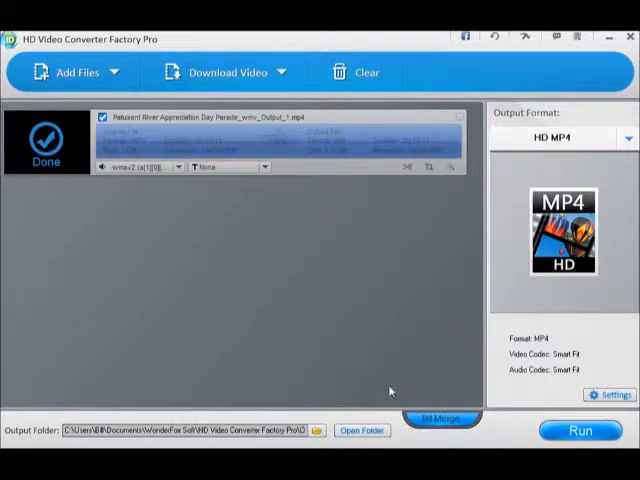
mouse_move(387, 305)
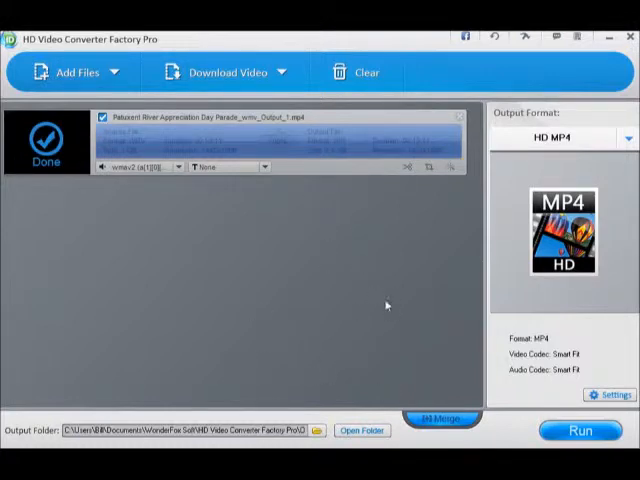
mouse_move(387, 397)
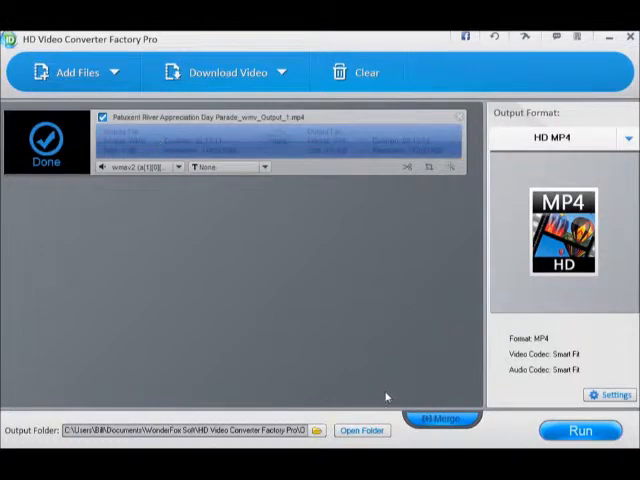
mouse_move(274, 358)
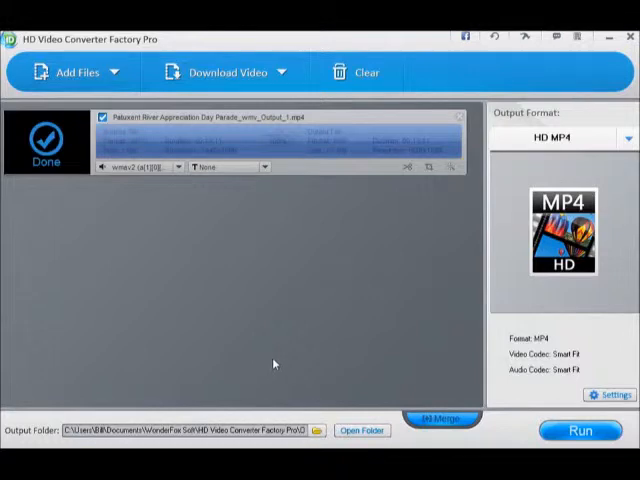
mouse_move(234, 393)
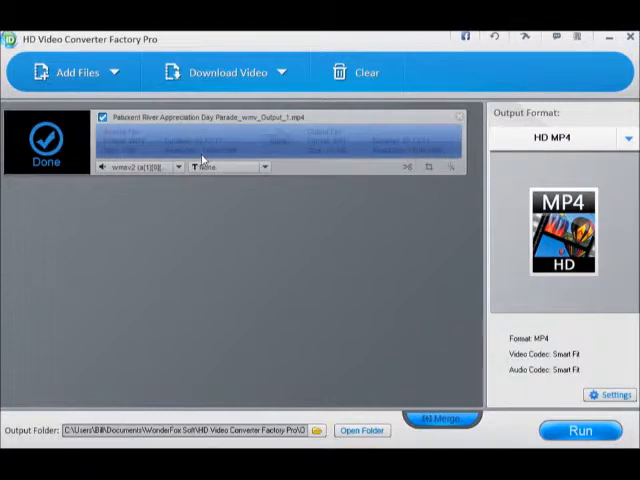
mouse_move(228, 160)
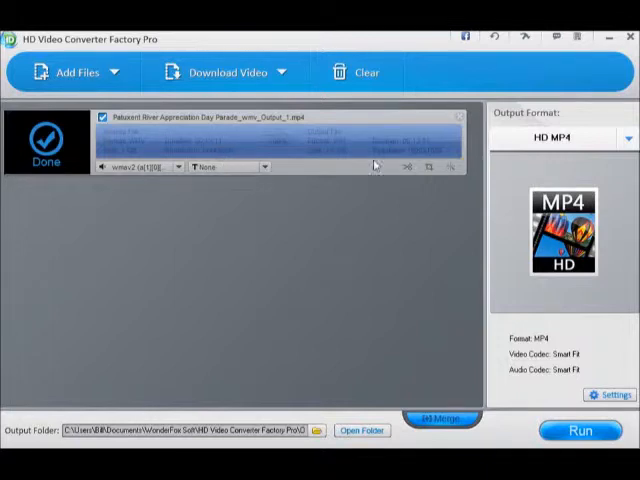
mouse_move(433, 160)
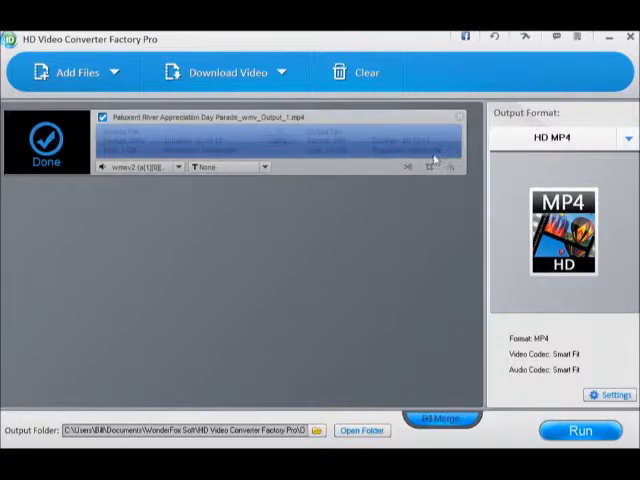
mouse_move(398, 271)
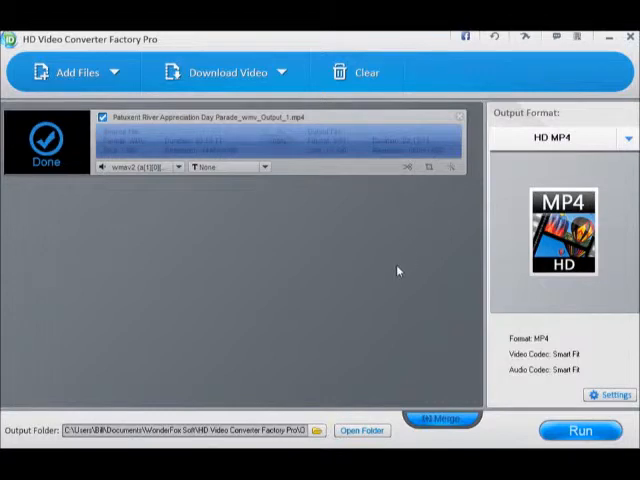
mouse_move(361, 431)
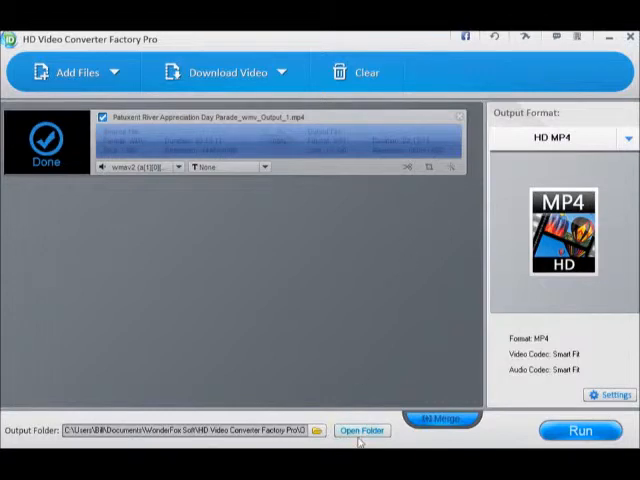
Step: Dismiss the task-finished tips prompt and open the OutputVideo folder
left_click(361, 430)
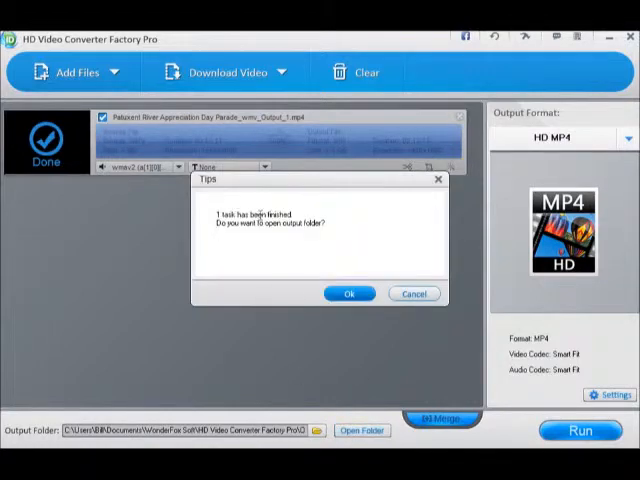
left_click(414, 293)
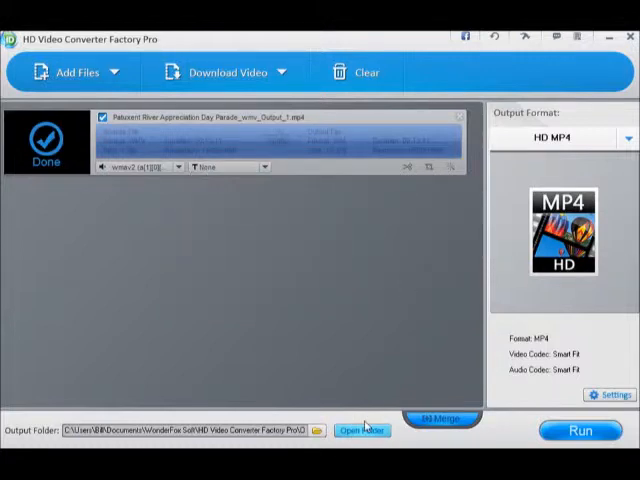
left_click(361, 430)
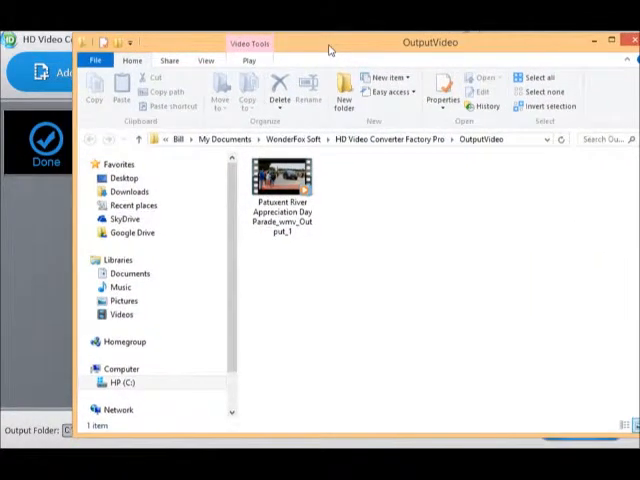
mouse_move(313, 49)
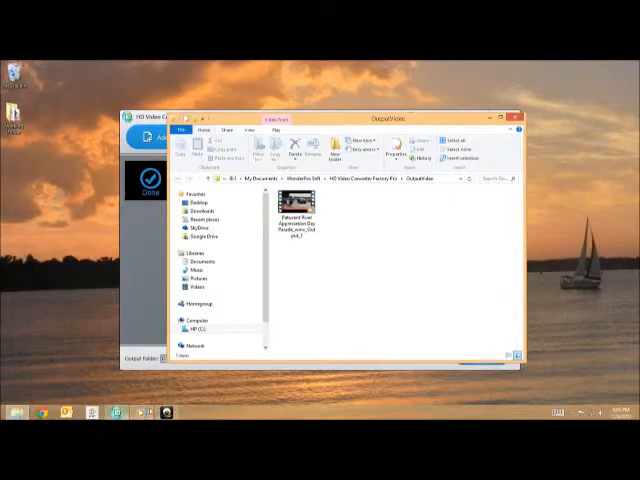
Step: Play the parade video from the OutputVideo folder in a media player
double_click(293, 215)
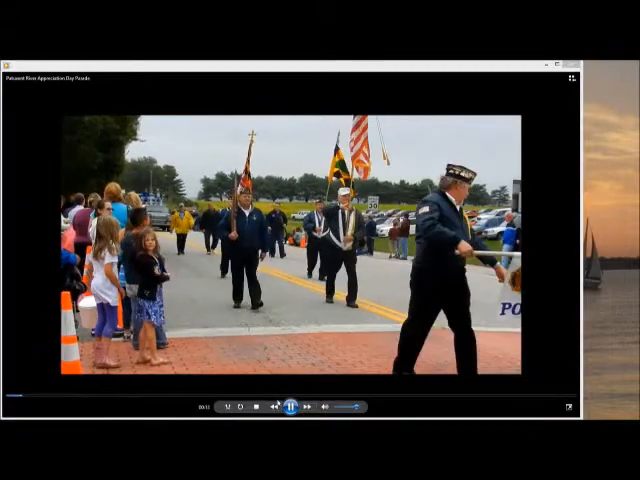
Step: Minimize the player and play Patuxent River Appreciation Day Parade_wmv_Output_1 for comparison
left_click(289, 406)
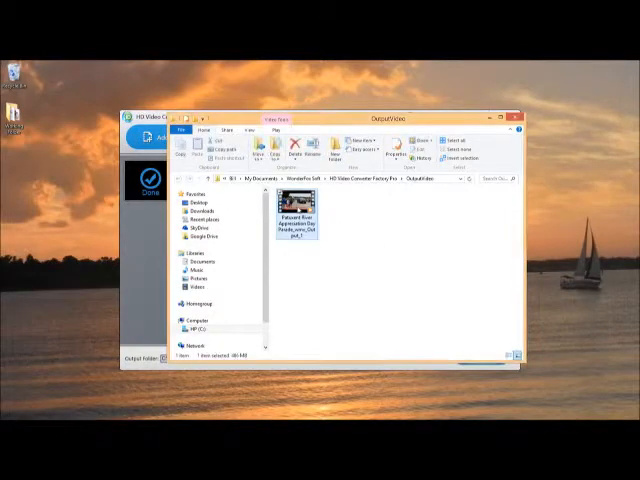
double_click(291, 215)
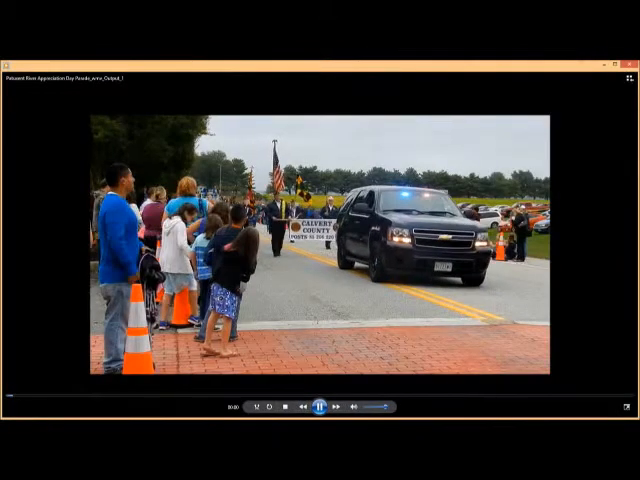